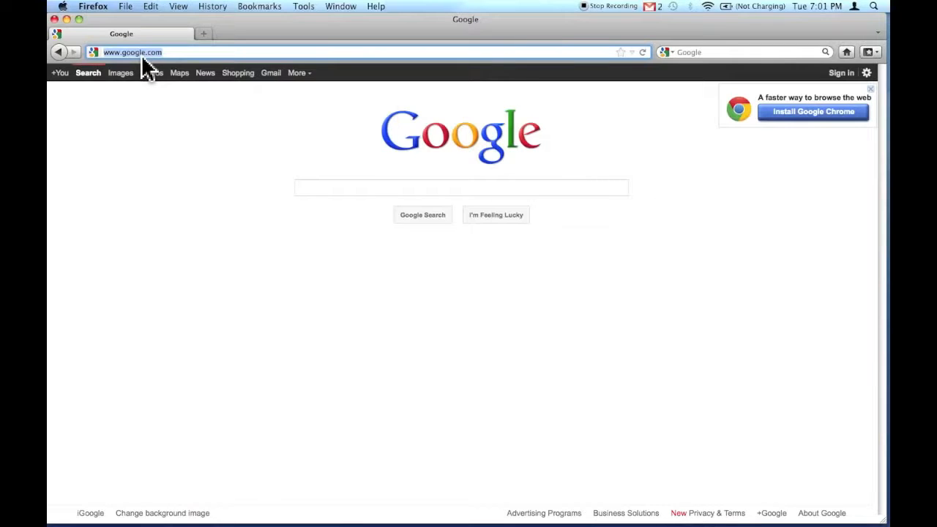
type("www.twit")
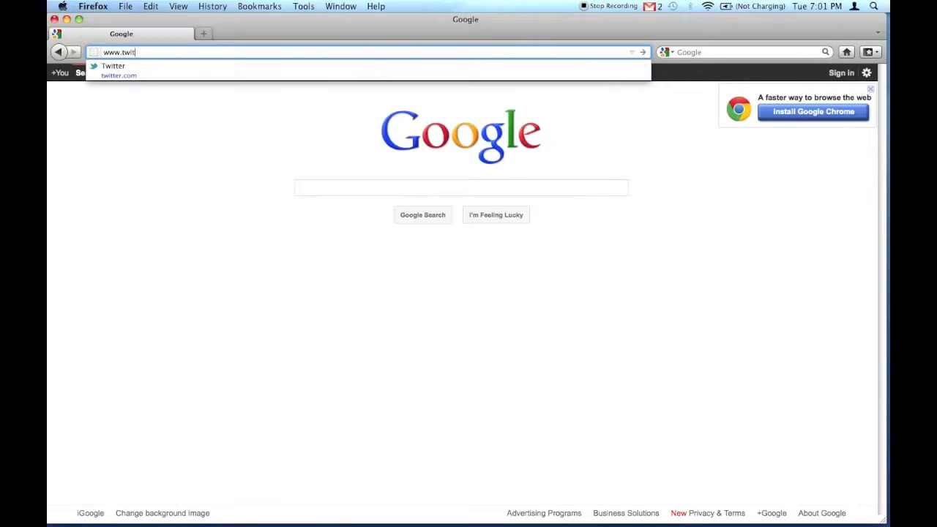
- Load the Twitter home timeline and open the US Dept of Education go.usa.gov link in a new tab
left_click(114, 66)
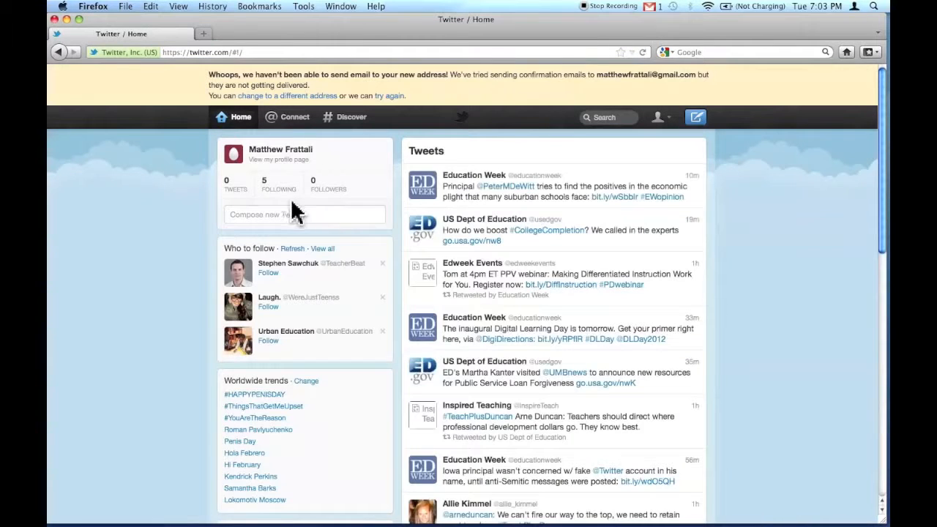
mouse_move(571, 264)
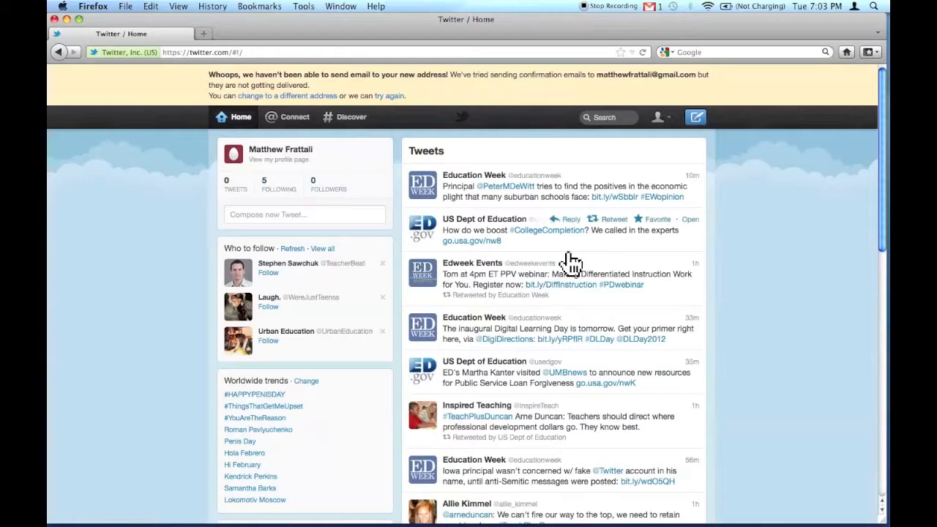
scroll("down", 3)
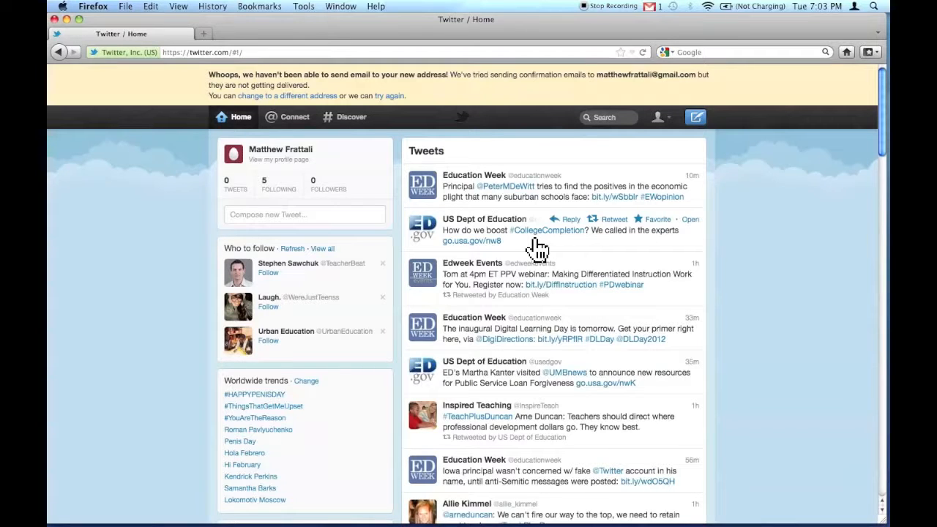
mouse_move(591, 269)
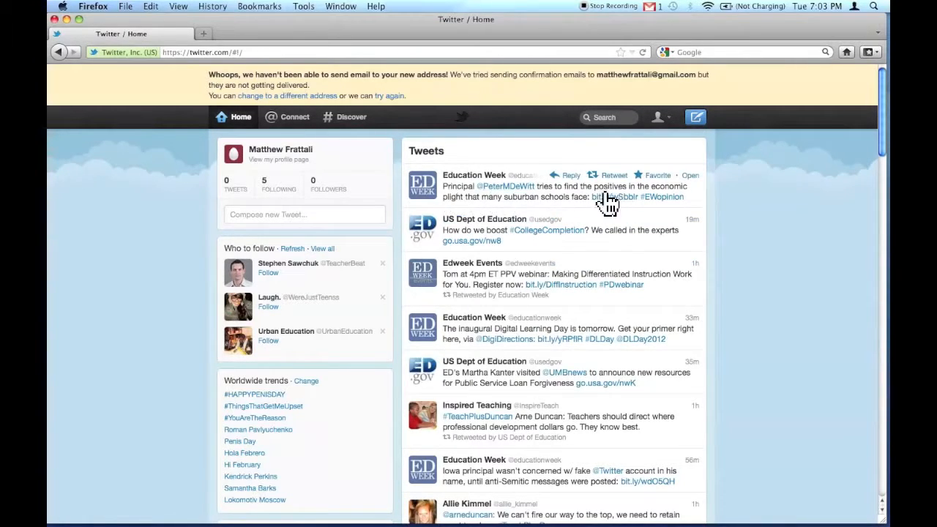
mouse_move(545, 252)
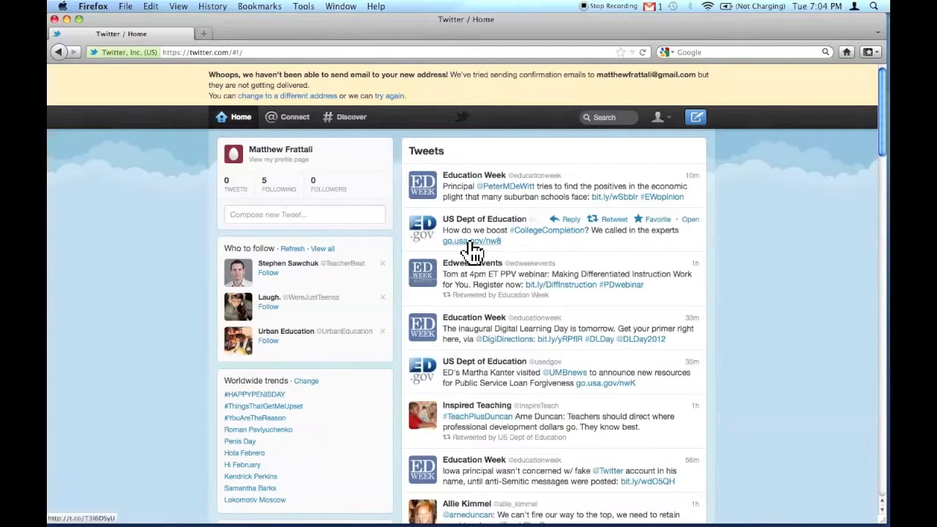
mouse_move(469, 249)
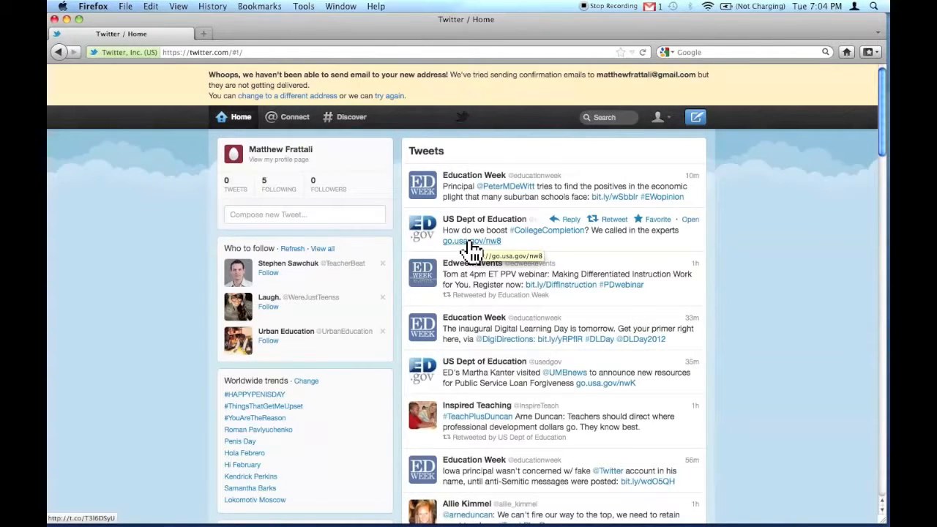
right_click(471, 240)
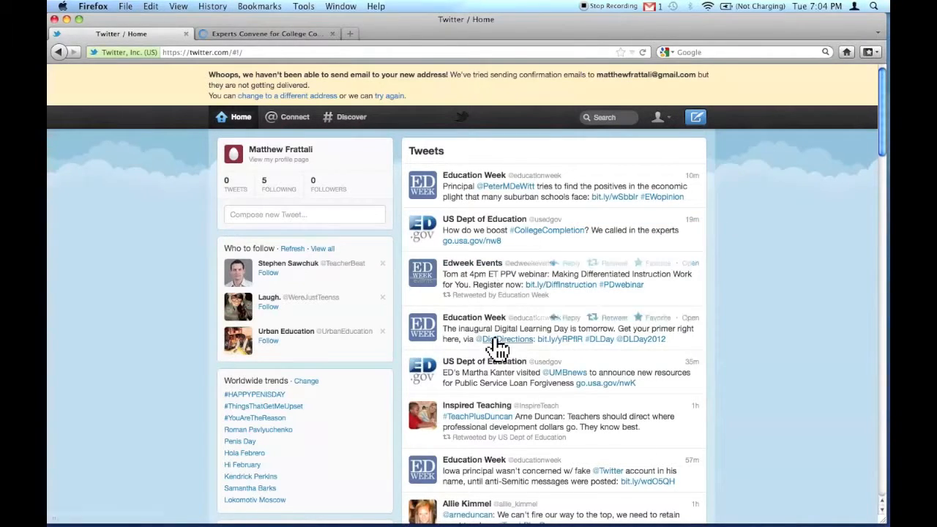
- Open the Ed Week Teacher article and the science fair tweet's link in new tabs
scroll("down", 3)
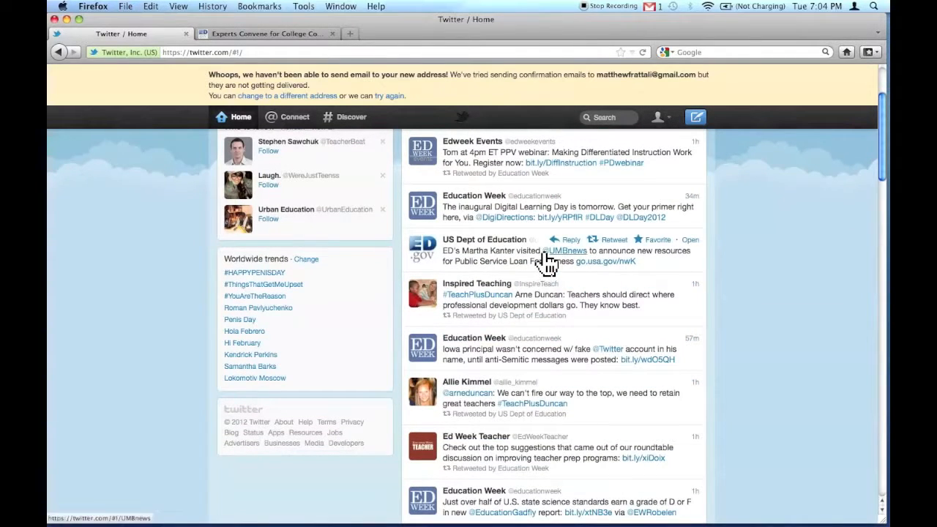
mouse_move(466, 315)
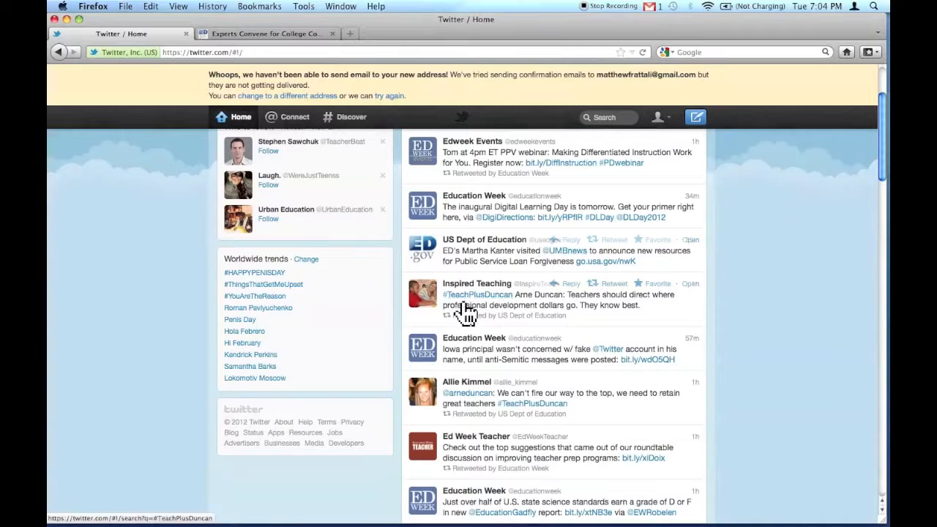
mouse_move(609, 401)
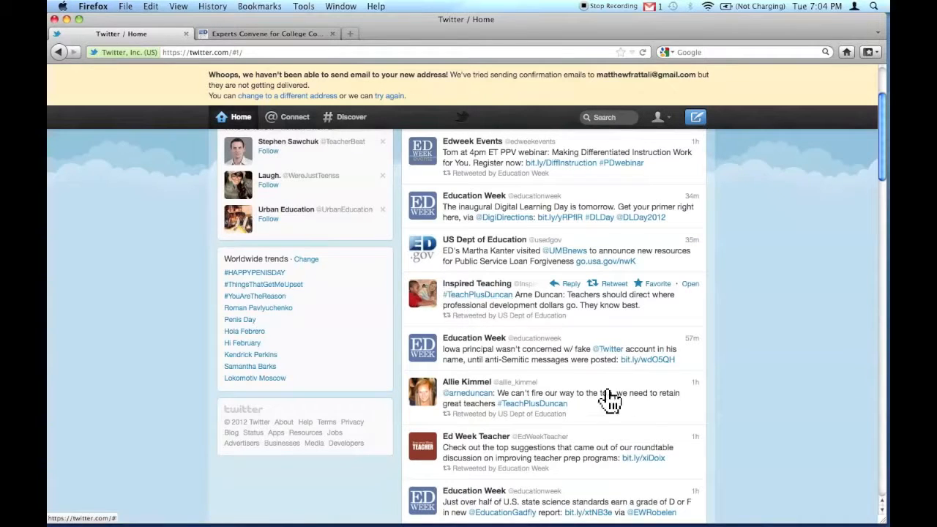
mouse_move(542, 290)
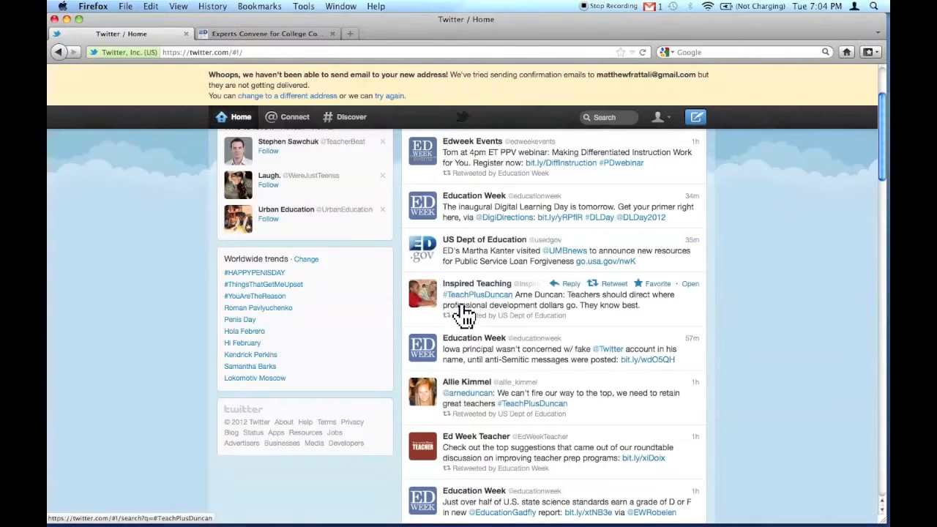
mouse_move(465, 308)
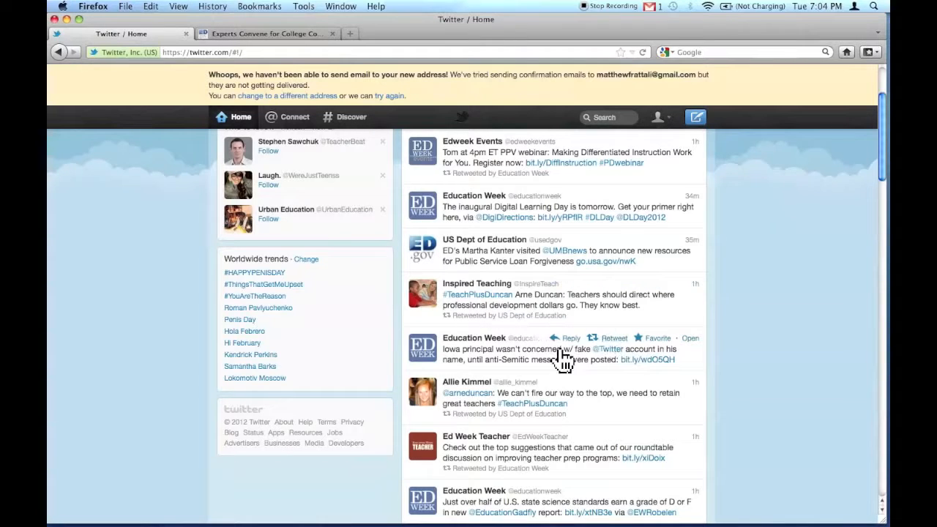
scroll("down", 3)
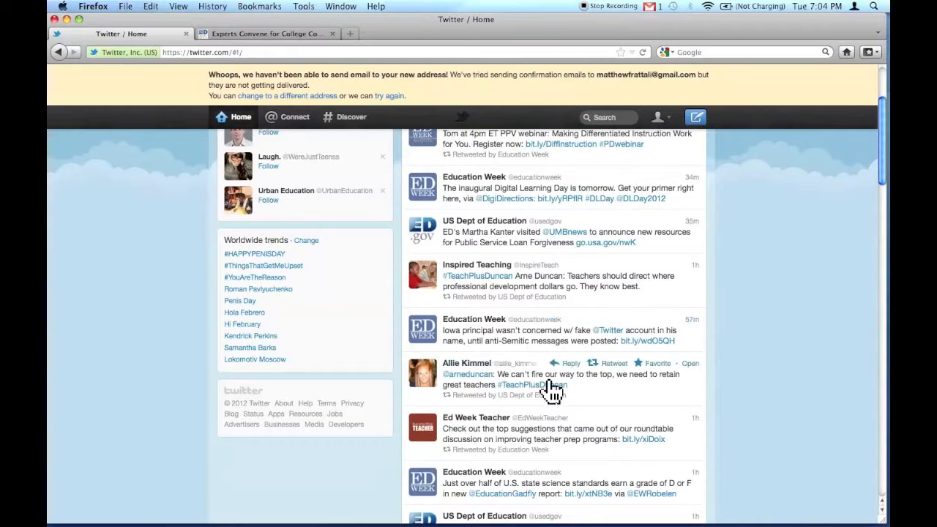
scroll("down", 3)
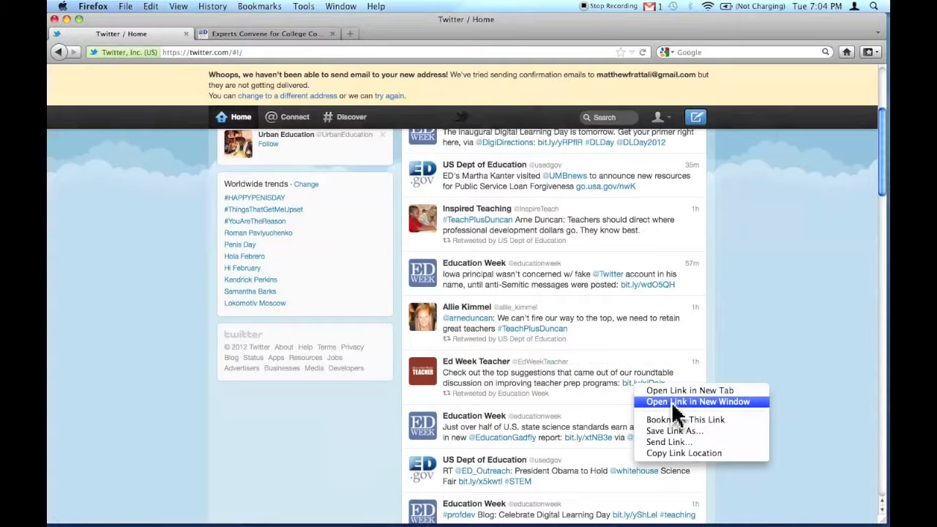
left_click(700, 401)
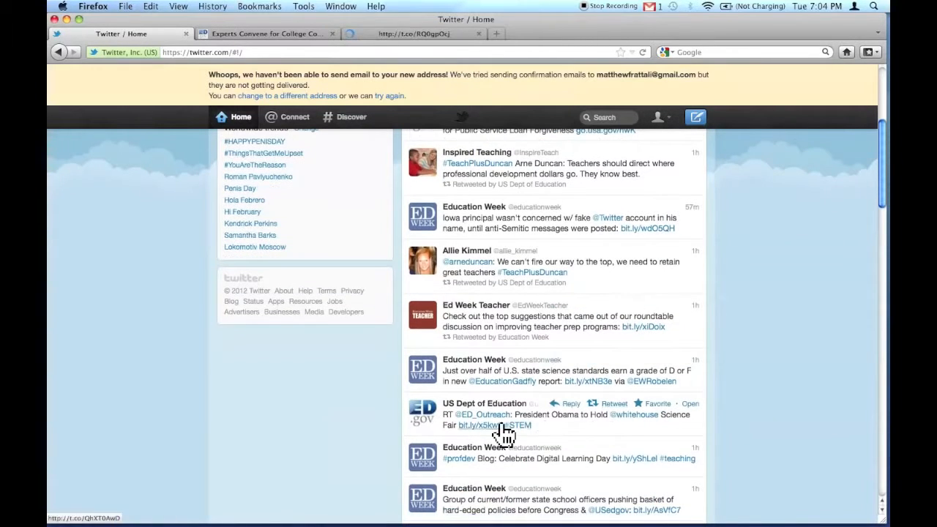
right_click(473, 425)
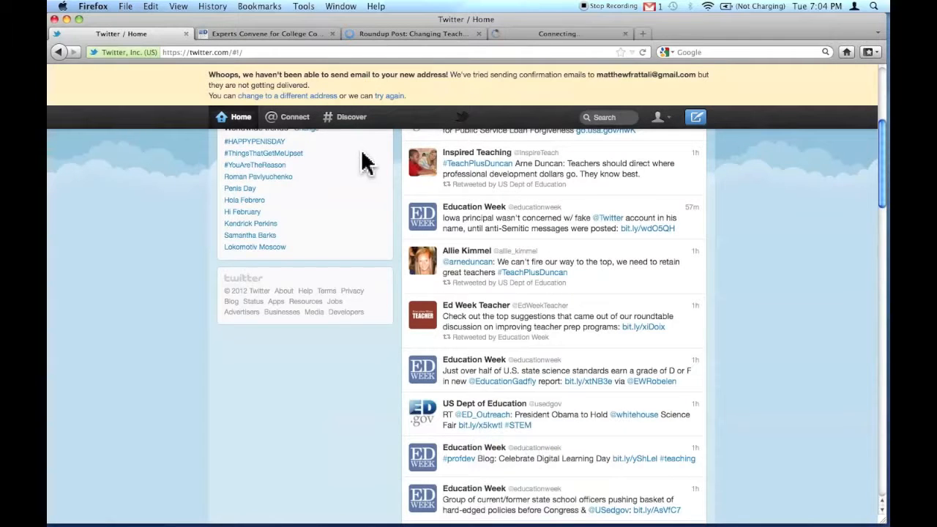
- Skim the College Completion Symposium article after a glance at the Science Fair tab
left_click(267, 33)
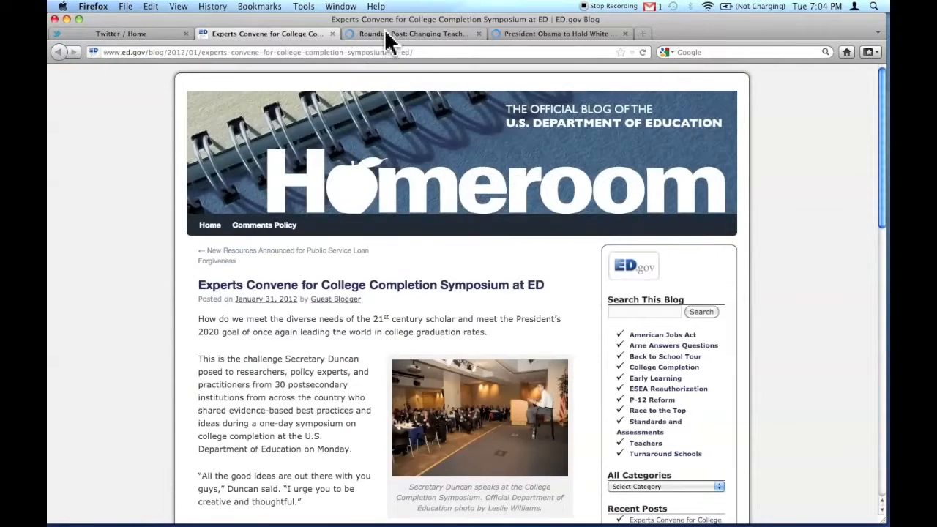
left_click(567, 33)
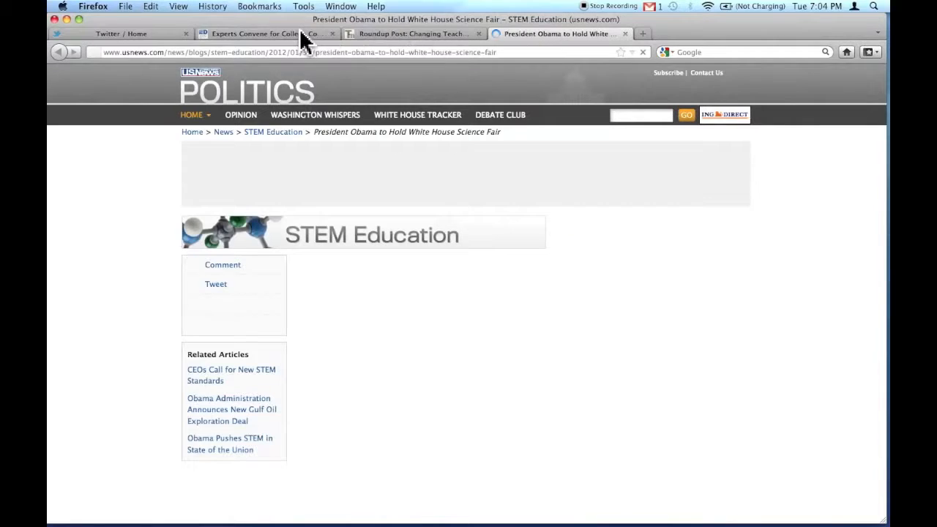
left_click(264, 34)
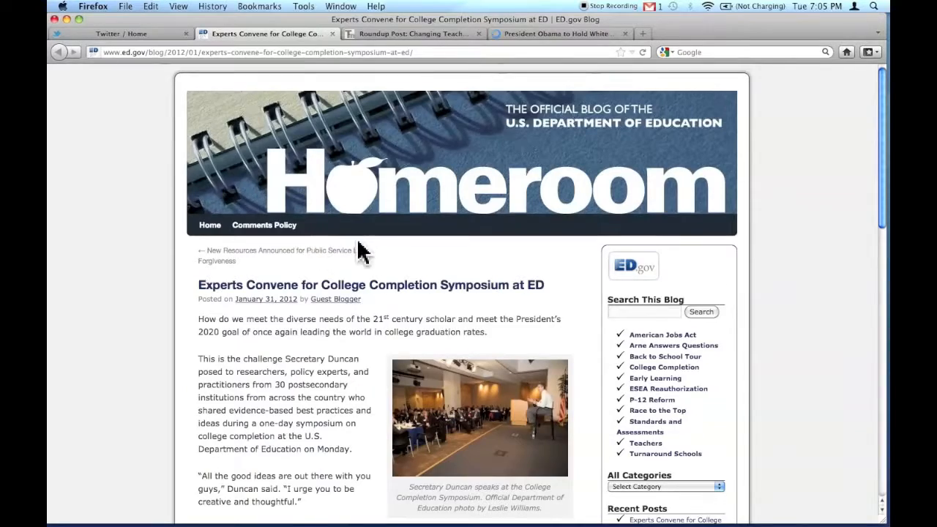
scroll("down", 3)
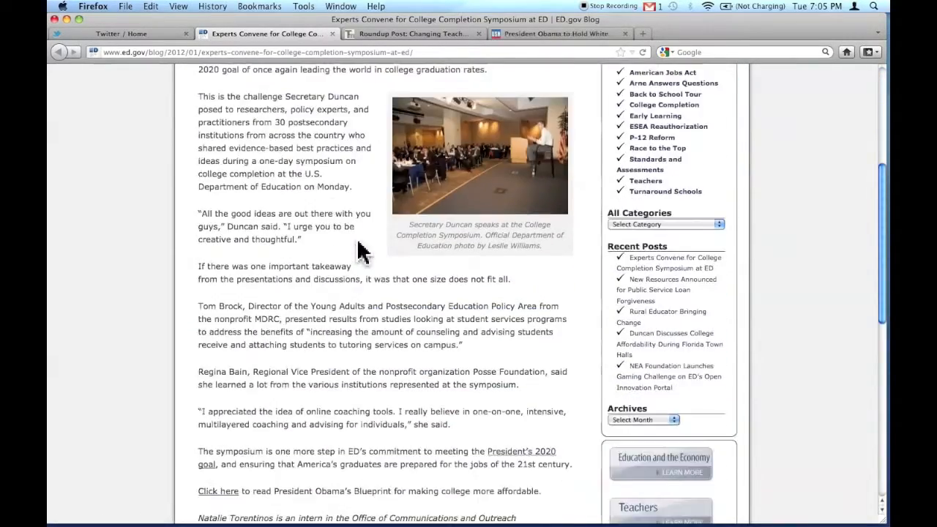
scroll("down", 3)
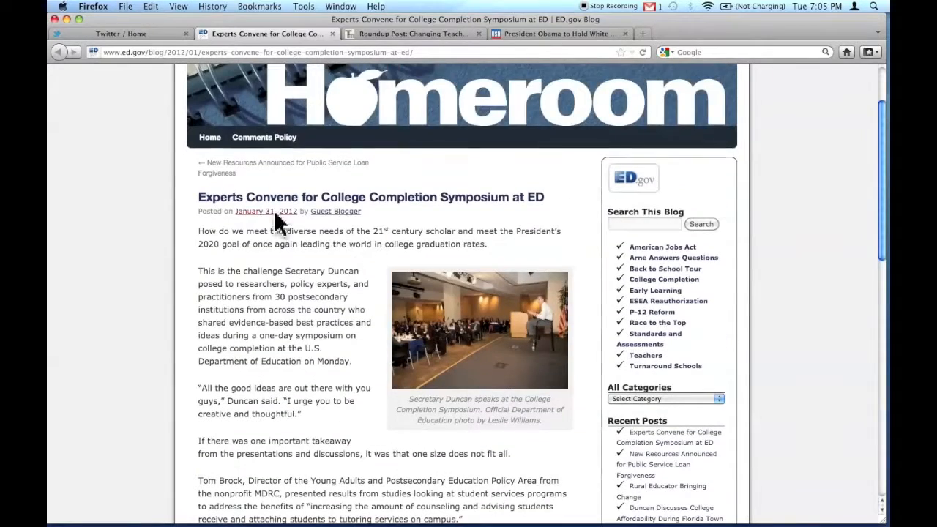
- Skim the Changing Teacher Prep and White House Science Fair articles, then return to the Twitter tab
left_click(412, 34)
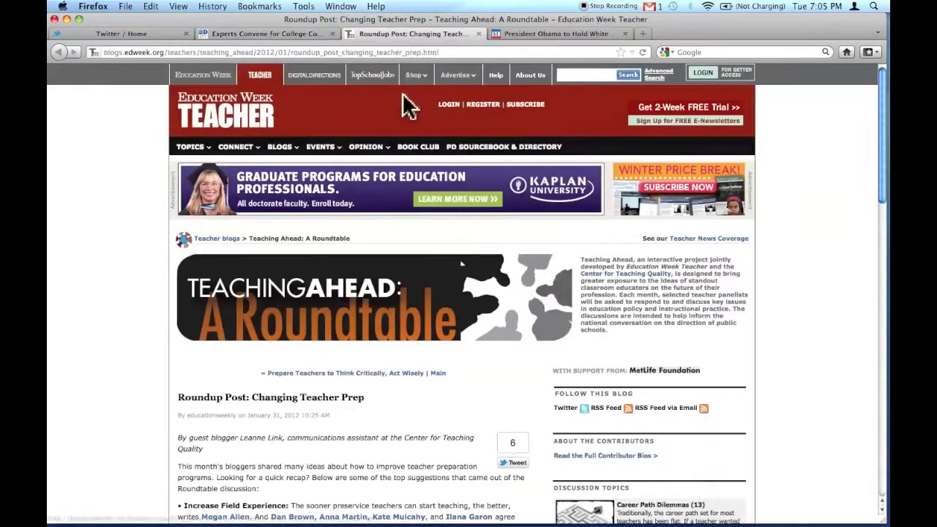
scroll("down", 3)
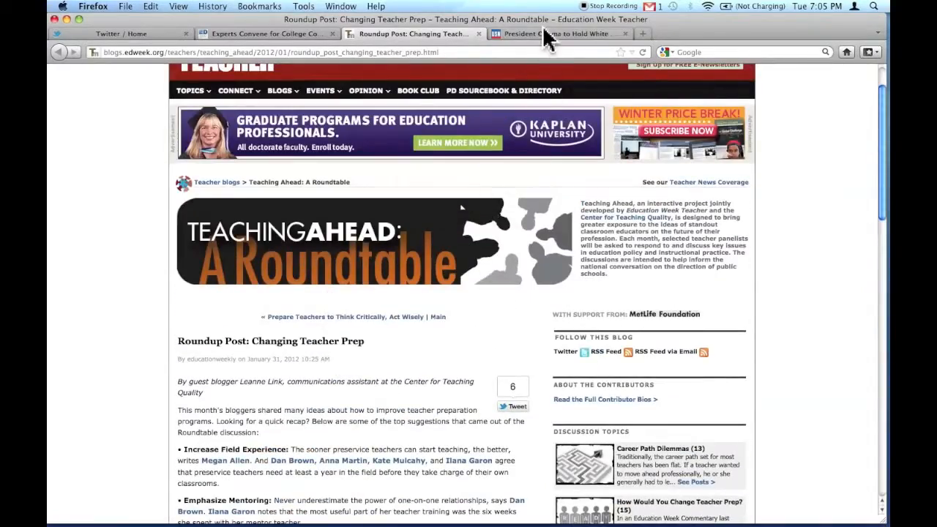
left_click(559, 33)
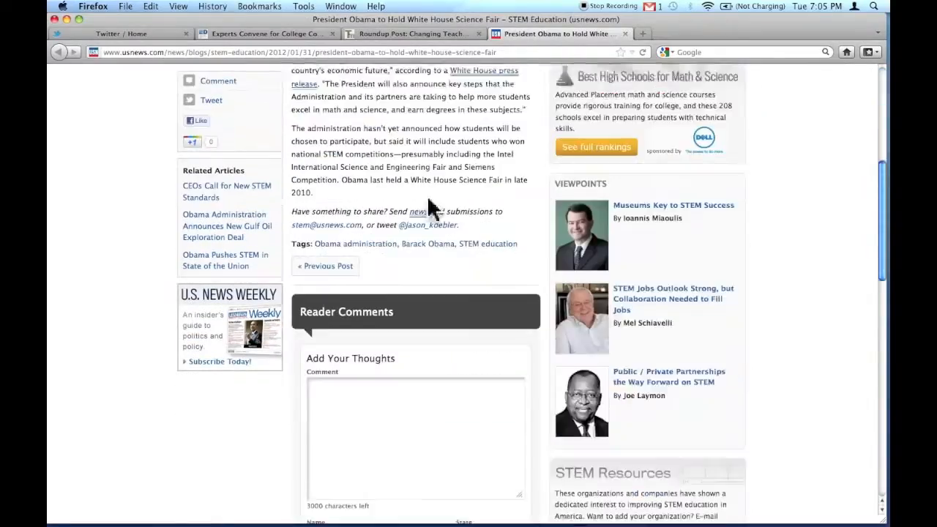
scroll("up", 3)
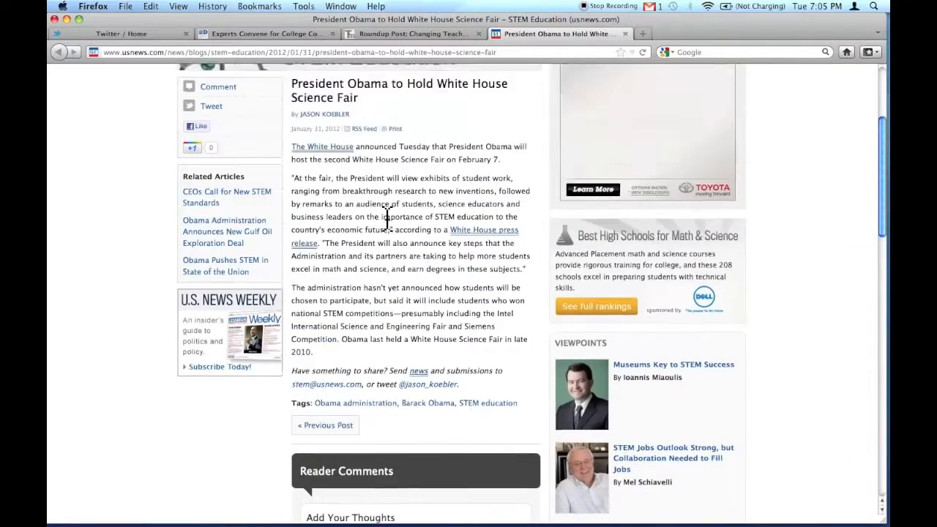
left_click(124, 34)
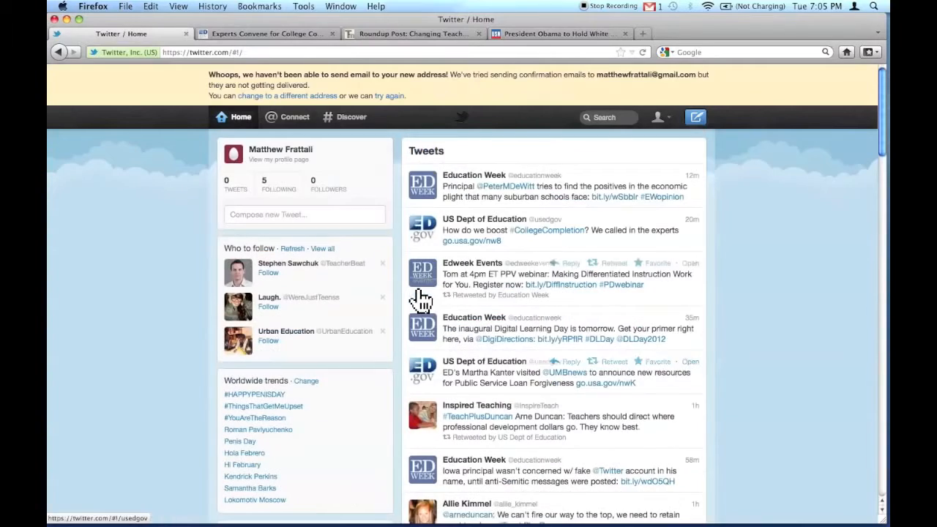
mouse_move(509, 316)
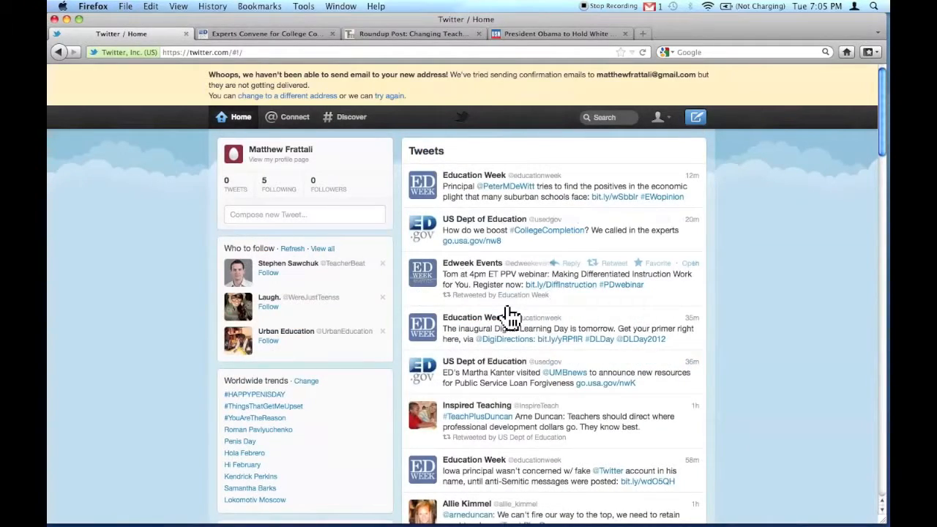
- Glance at the symposium article, return to the Twitter home tab and browse further down the tweets
left_click(266, 34)
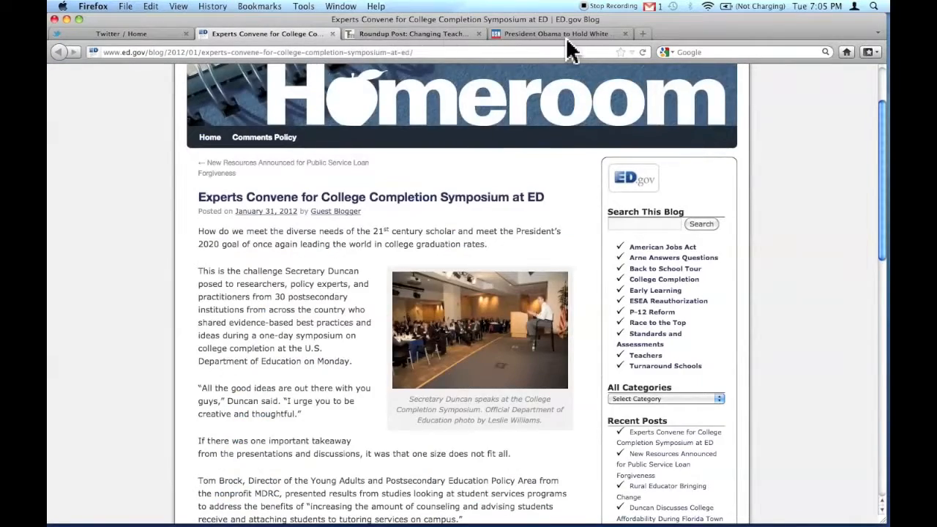
left_click(124, 33)
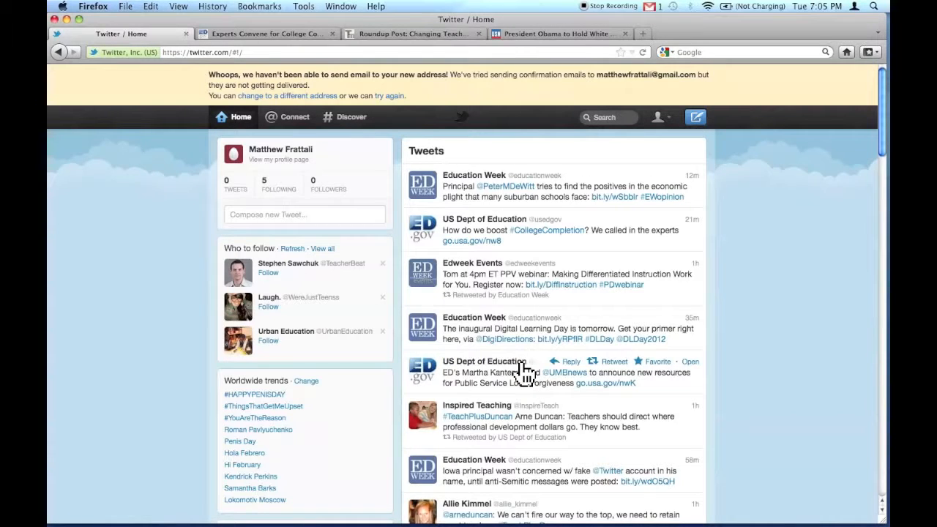
mouse_move(279, 199)
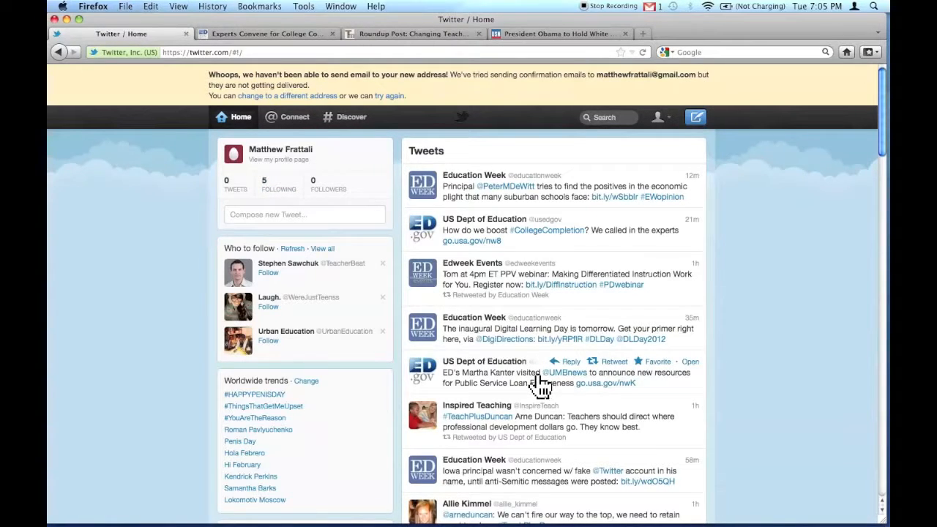
mouse_move(533, 383)
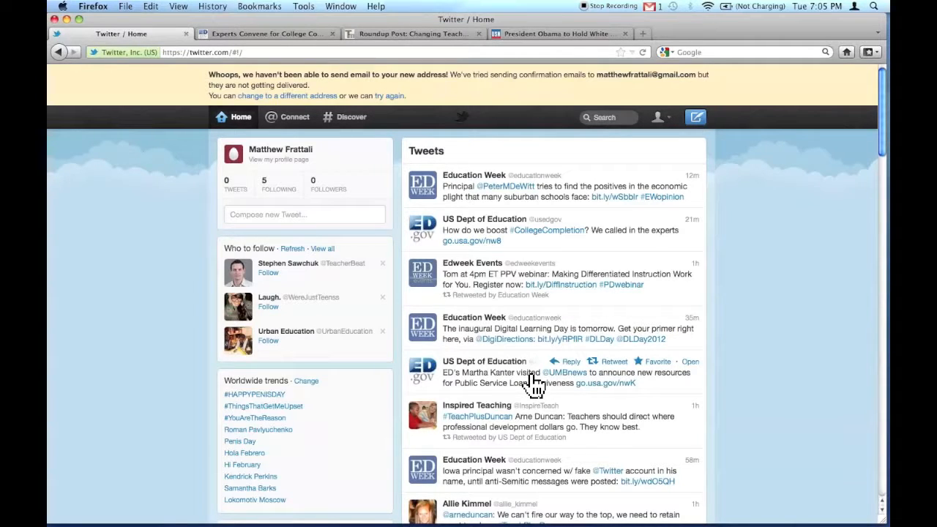
scroll("down", 3)
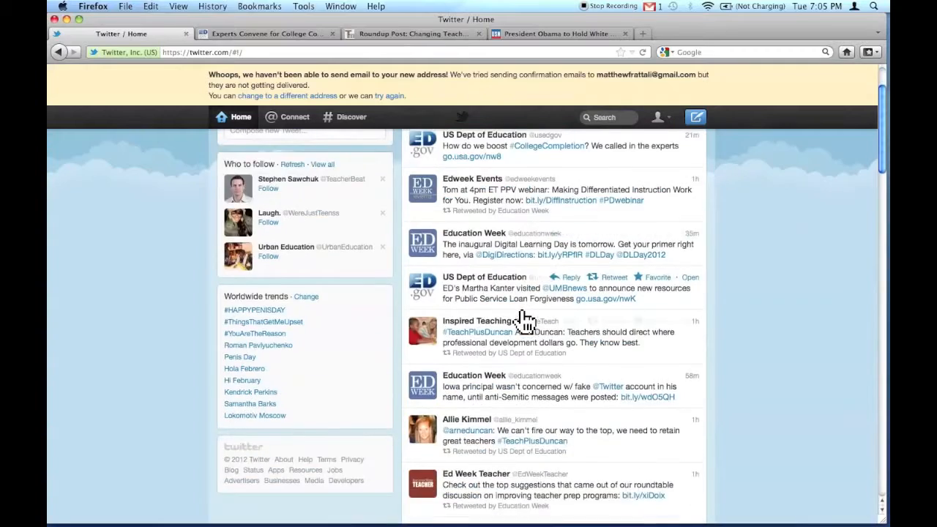
scroll("down", 3)
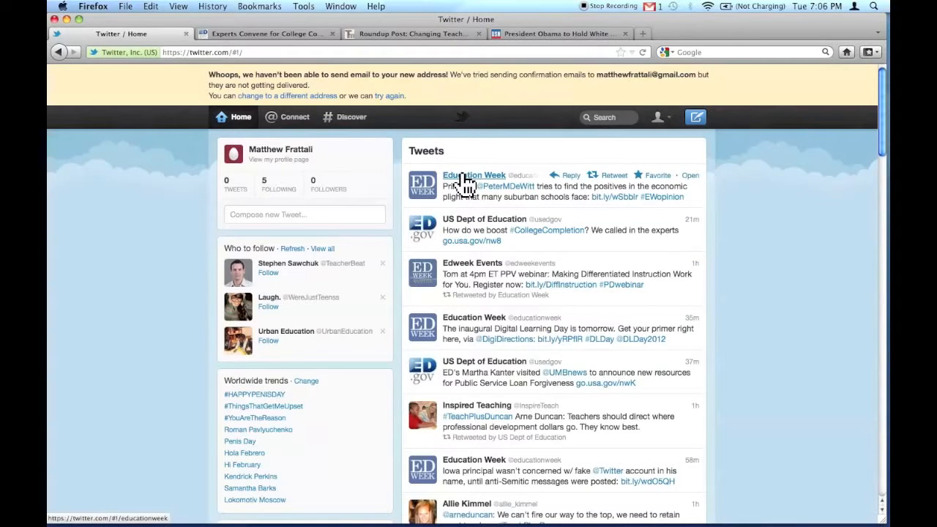
- Unfollow Education Week from its profile card and continue down the timeline
left_click(474, 176)
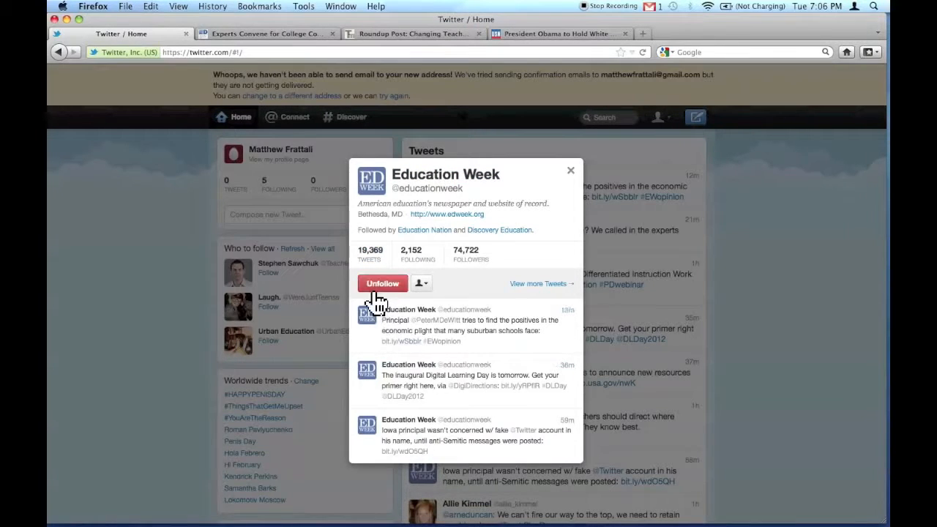
left_click(381, 284)
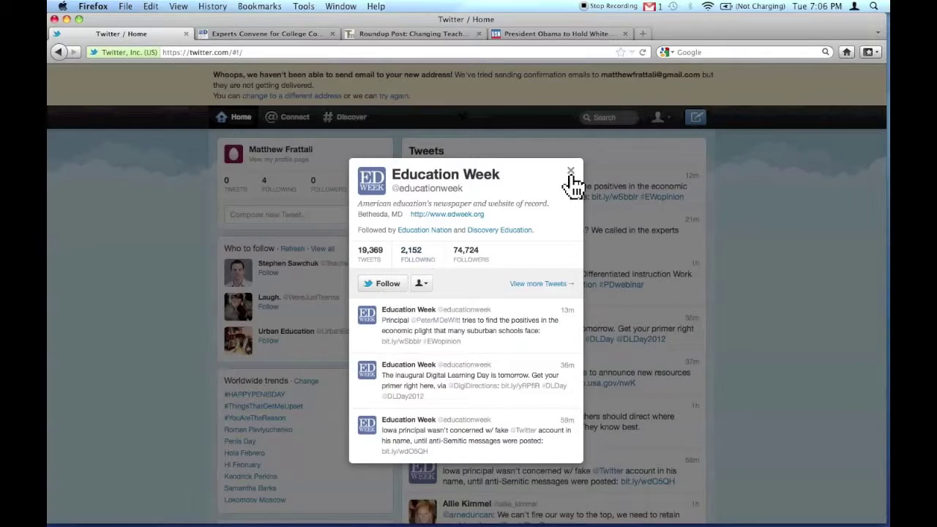
left_click(571, 170)
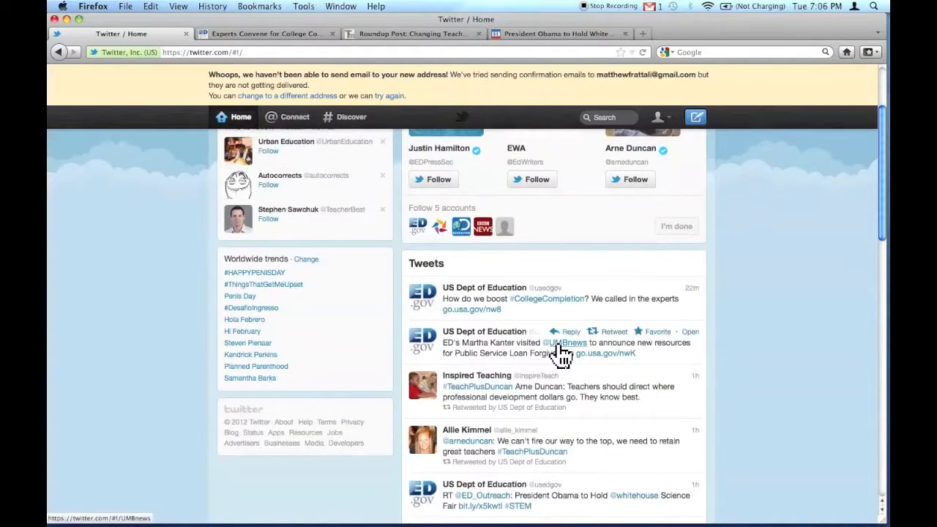
scroll("down", 3)
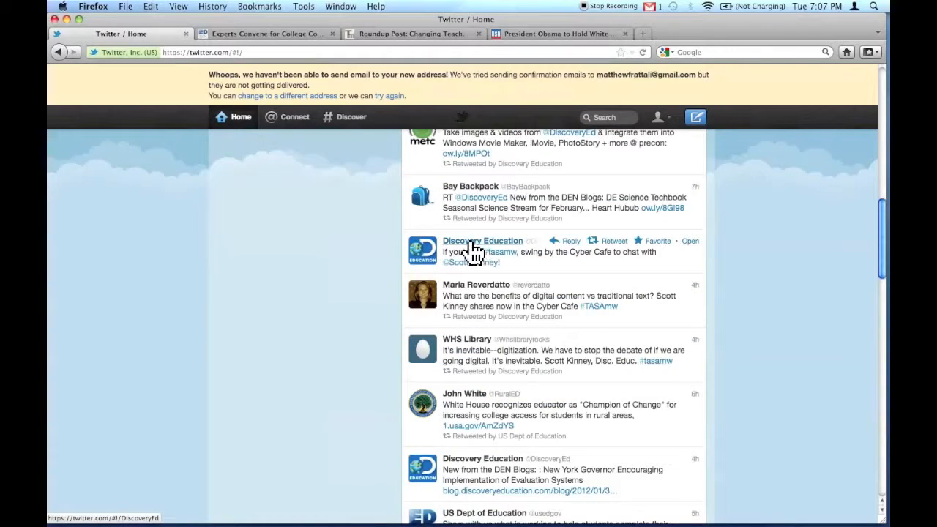
left_click(484, 240)
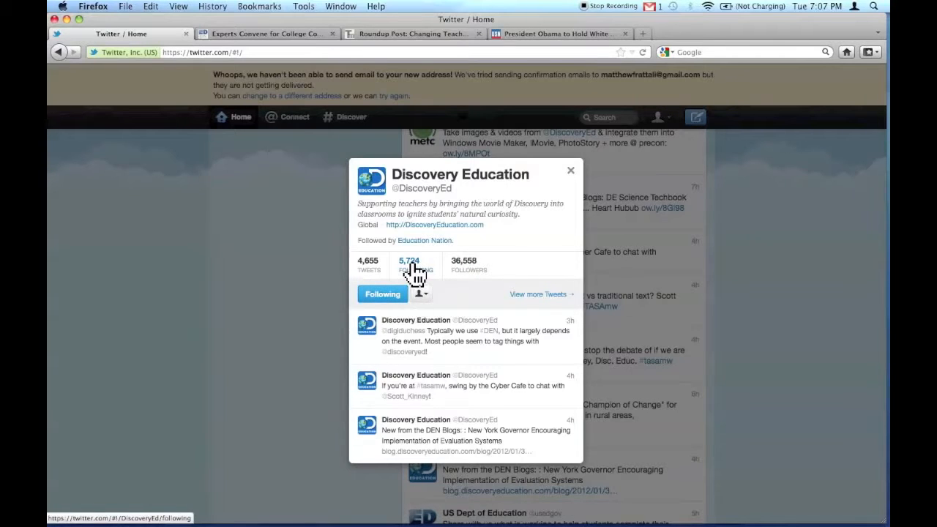
left_click(410, 261)
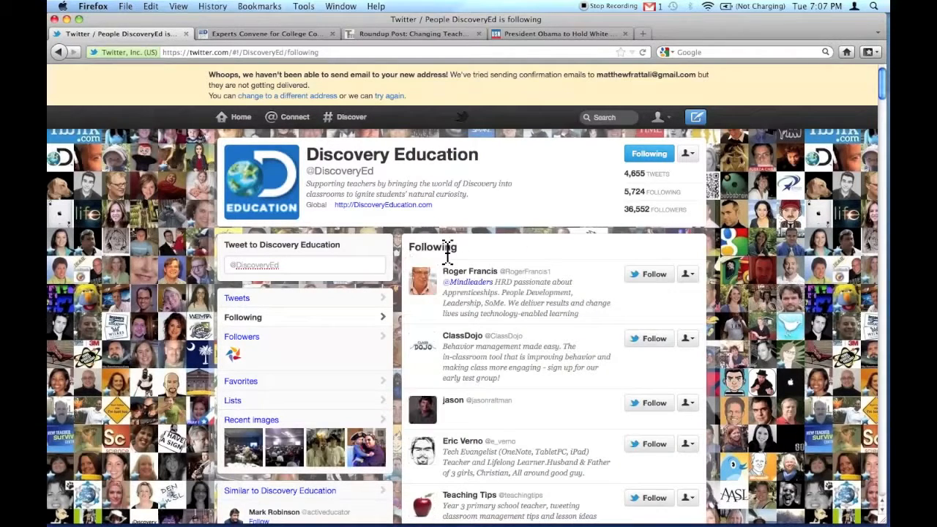
mouse_move(526, 350)
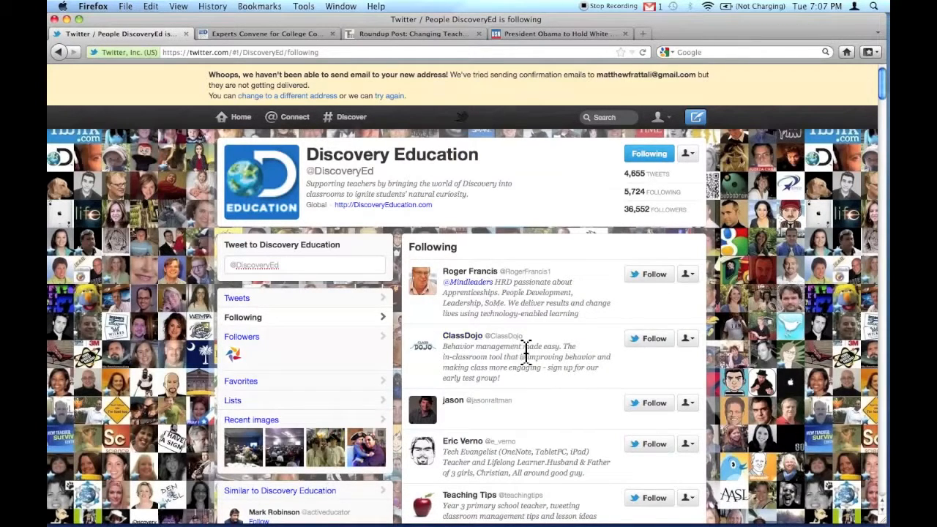
scroll("down", 3)
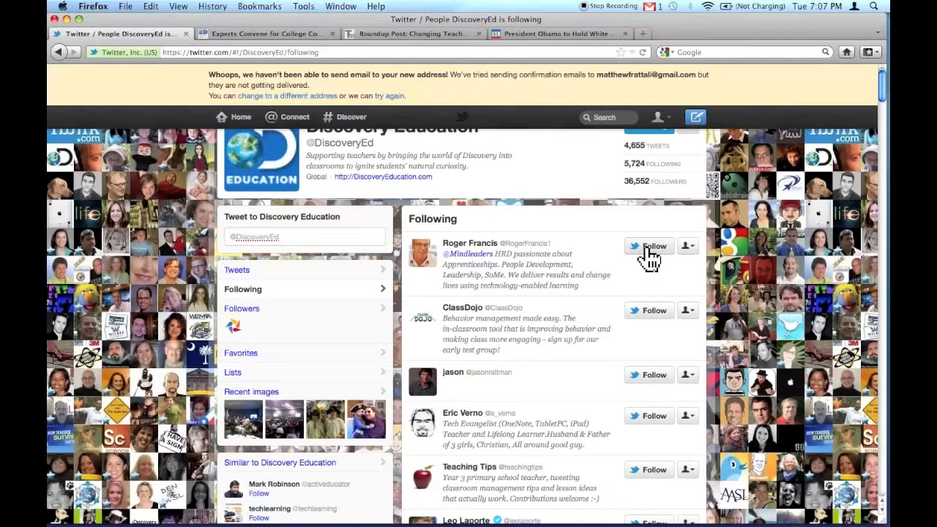
left_click(649, 246)
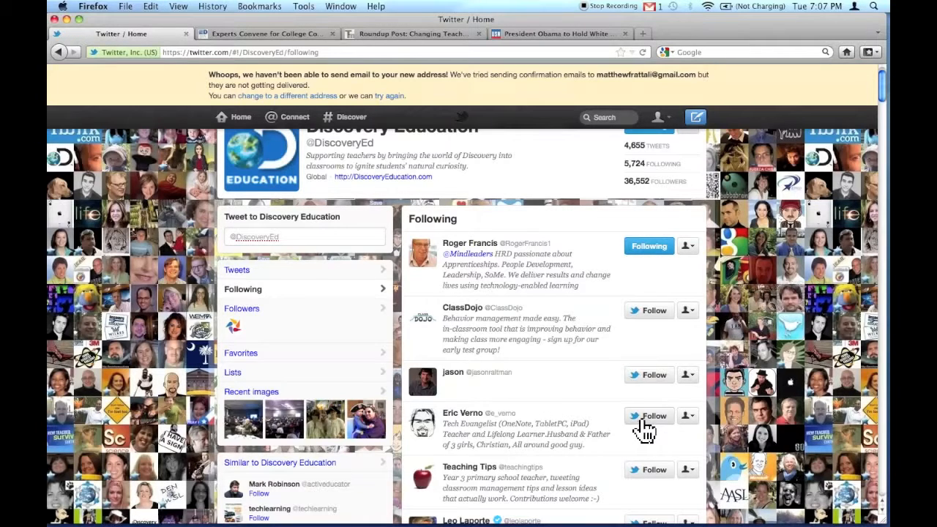
left_click(648, 416)
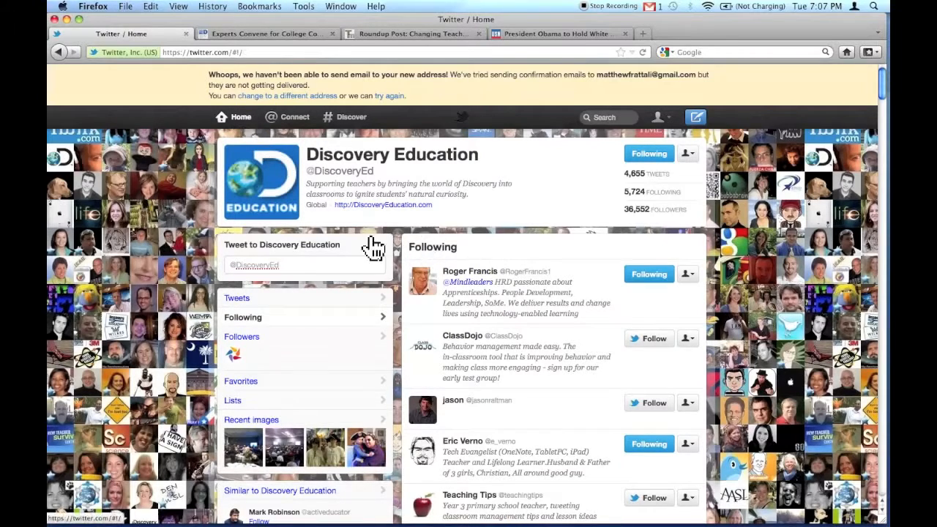
- Return to the home timeline via Home in the top navigation
left_click(240, 117)
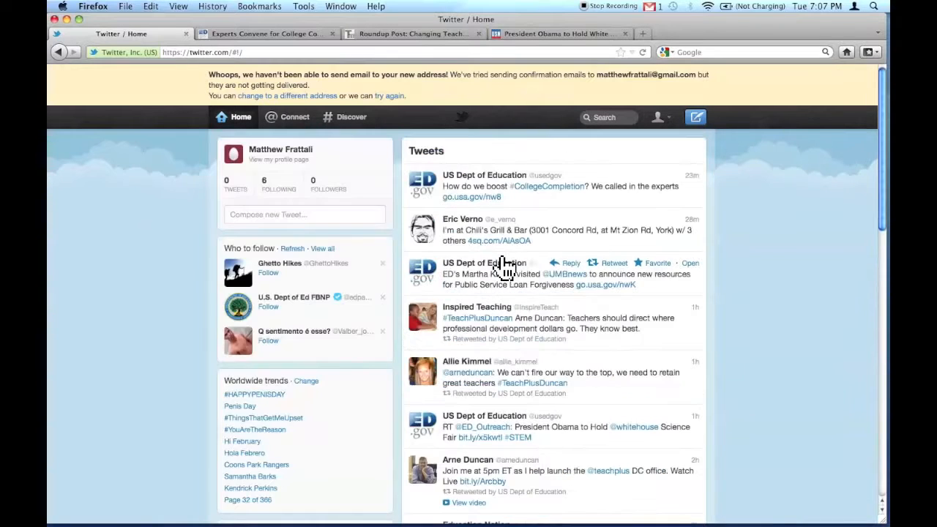
mouse_move(348, 255)
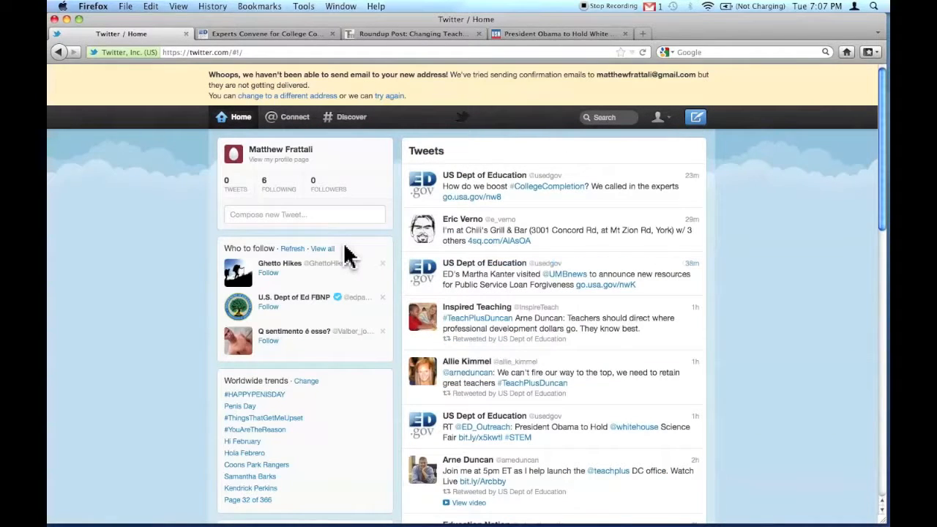
mouse_move(325, 252)
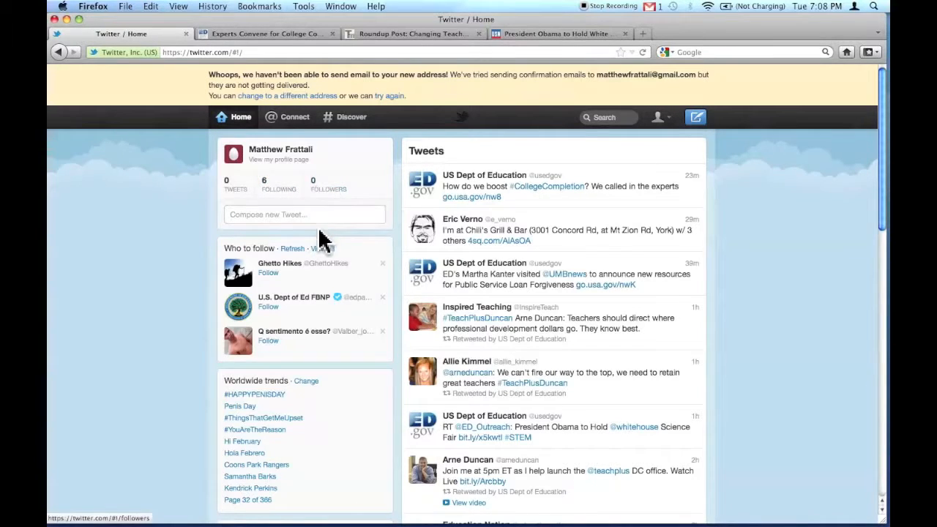
- Compose and publish a first tweet reading 'hello world'
left_click(305, 214)
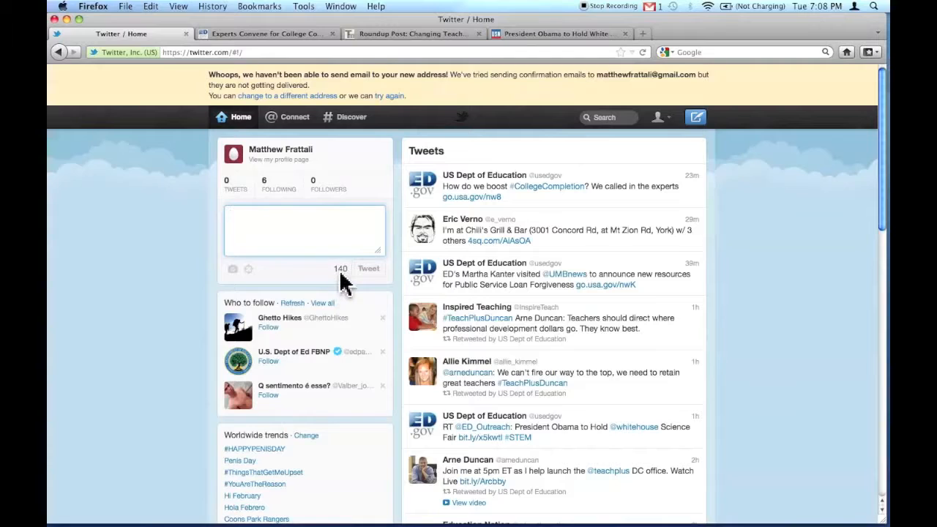
left_click(284, 231)
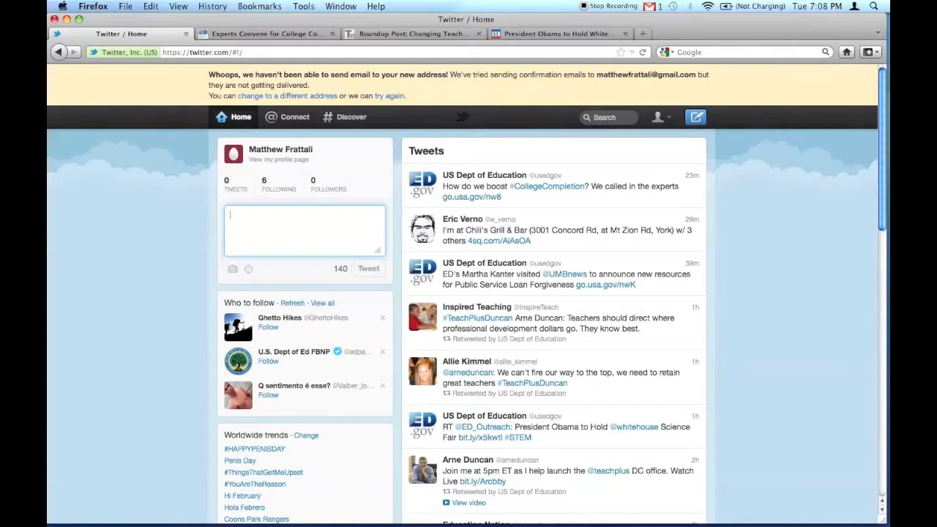
type("hello world")
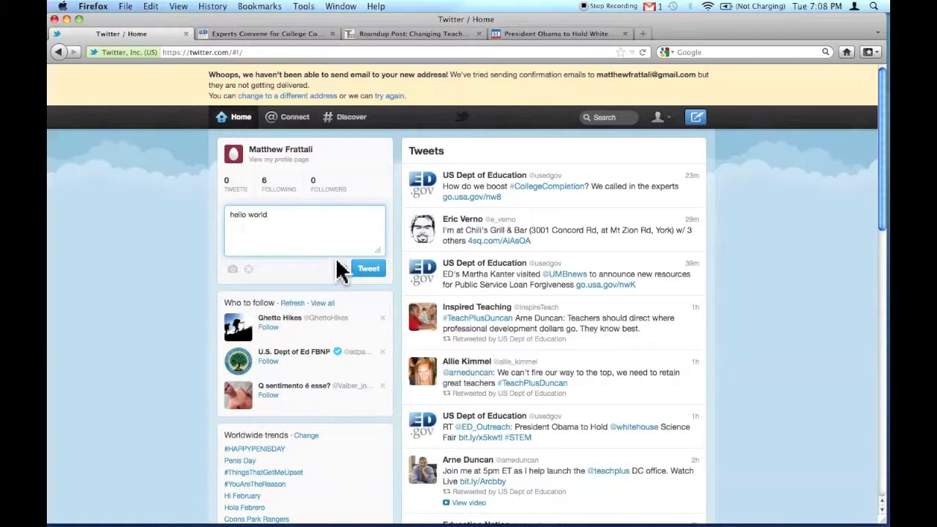
type("asfsdfasf")
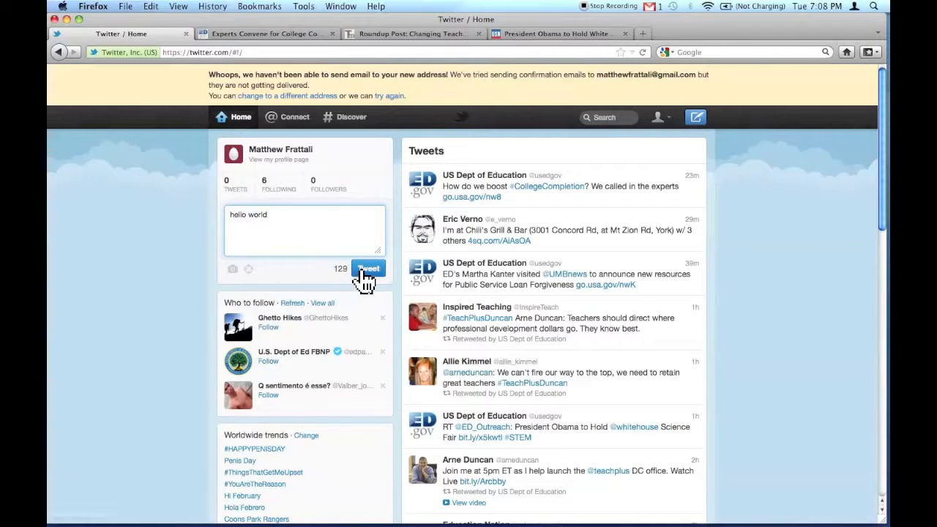
left_click(368, 267)
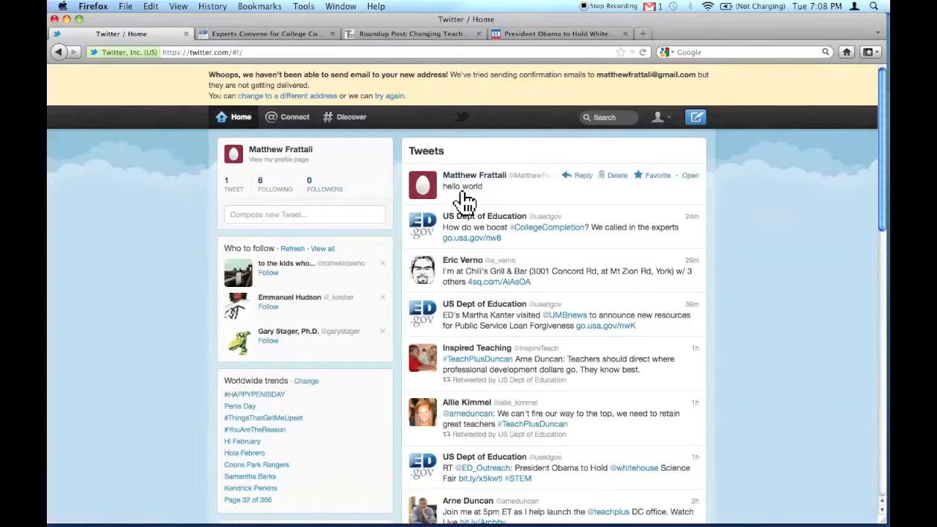
mouse_move(472, 204)
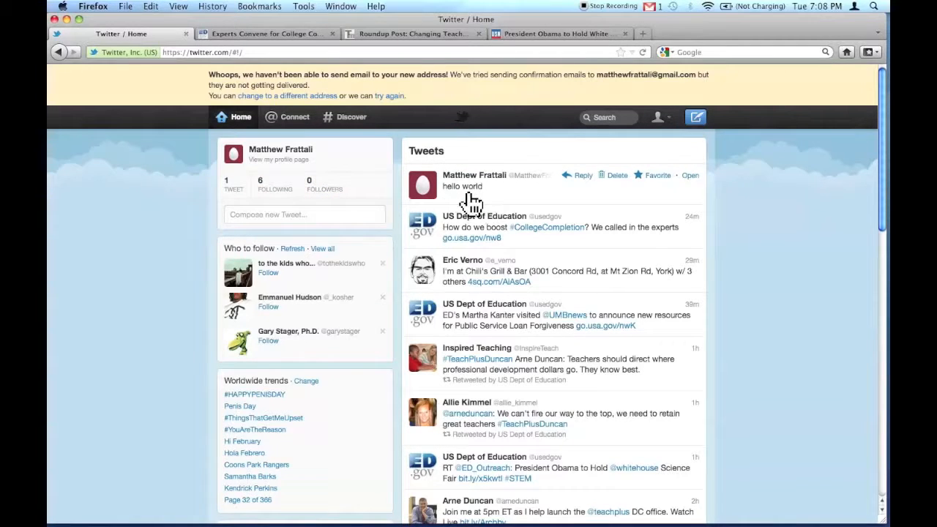
mouse_move(488, 237)
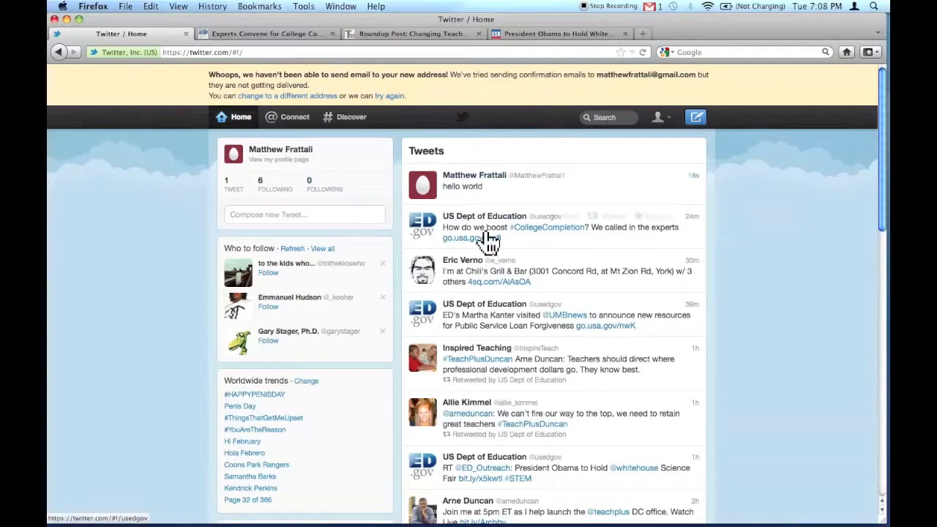
mouse_move(753, 248)
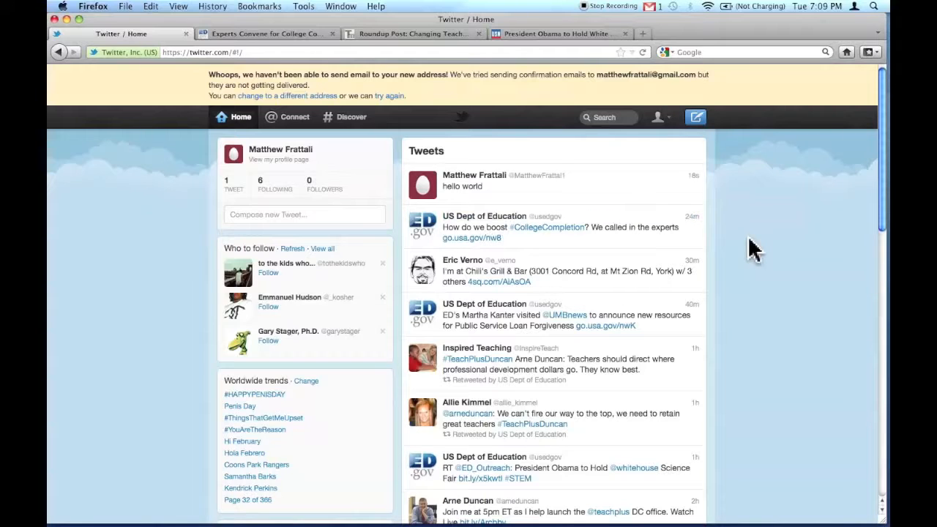
mouse_move(721, 246)
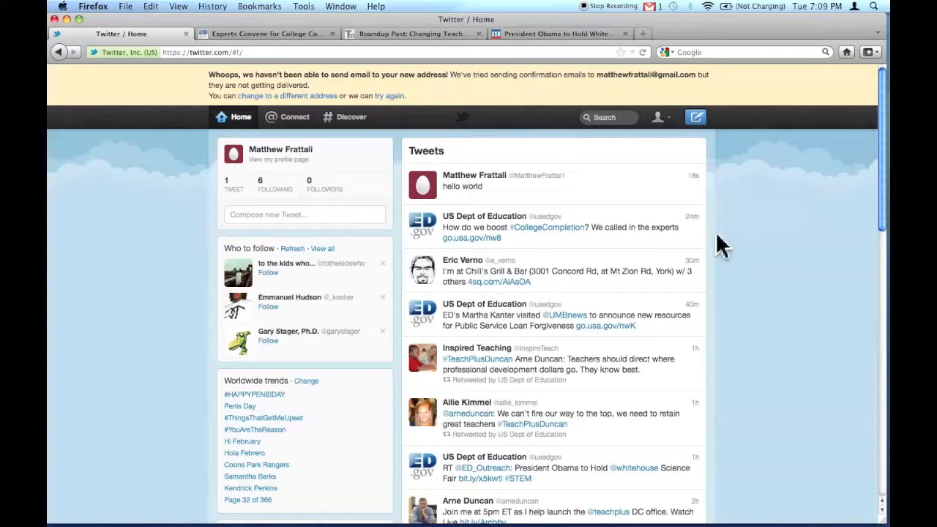